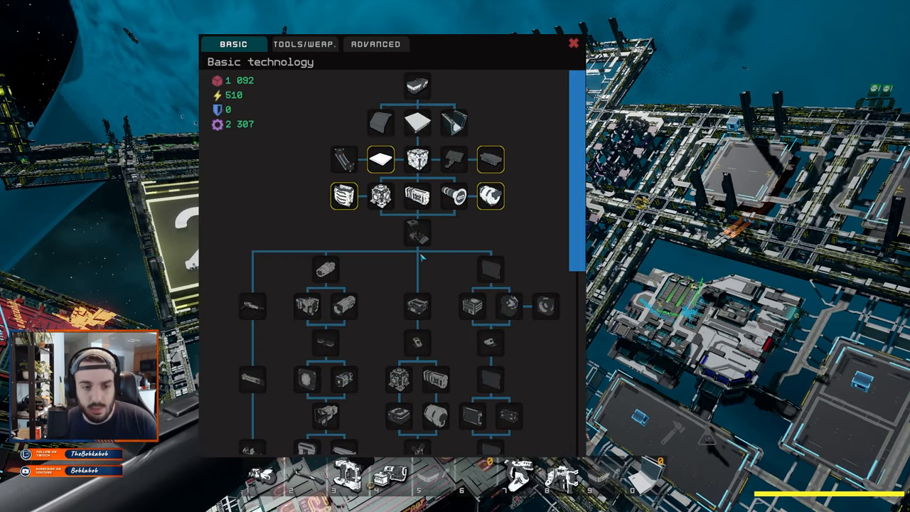
mouse_move(543, 149)
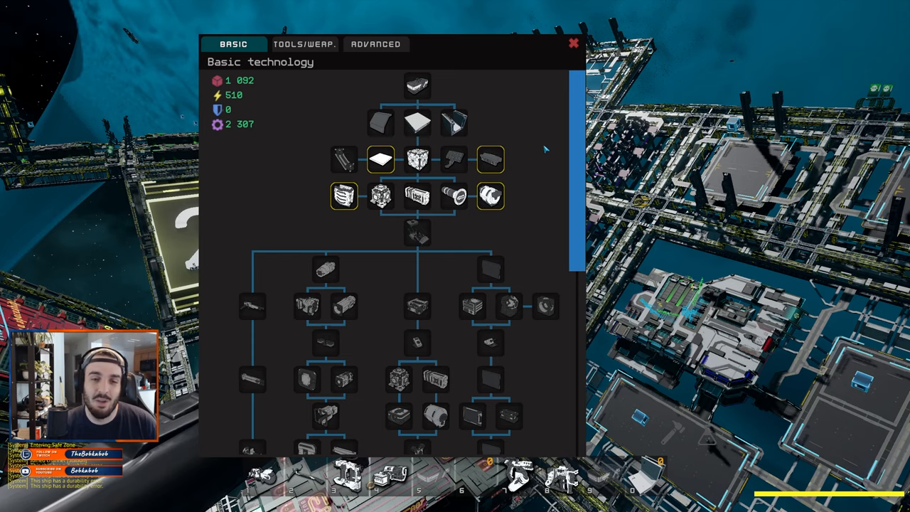
mouse_move(493, 105)
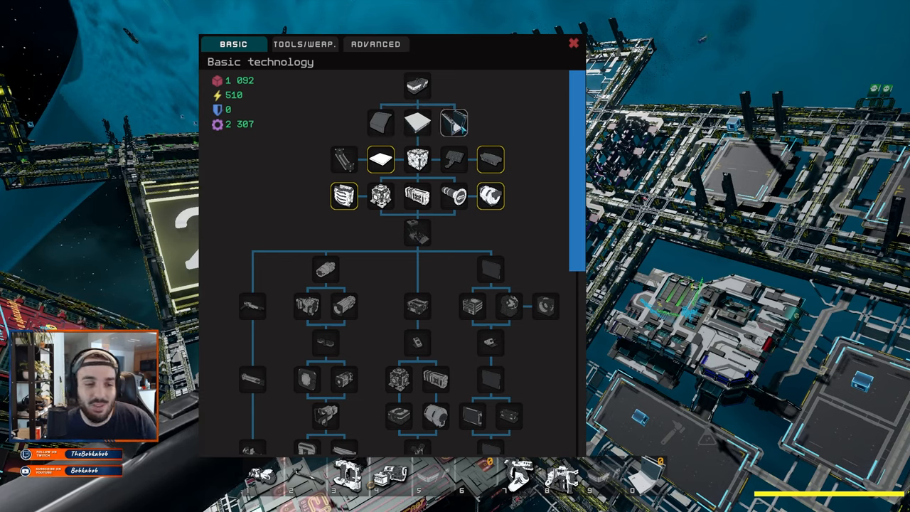
mouse_move(538, 126)
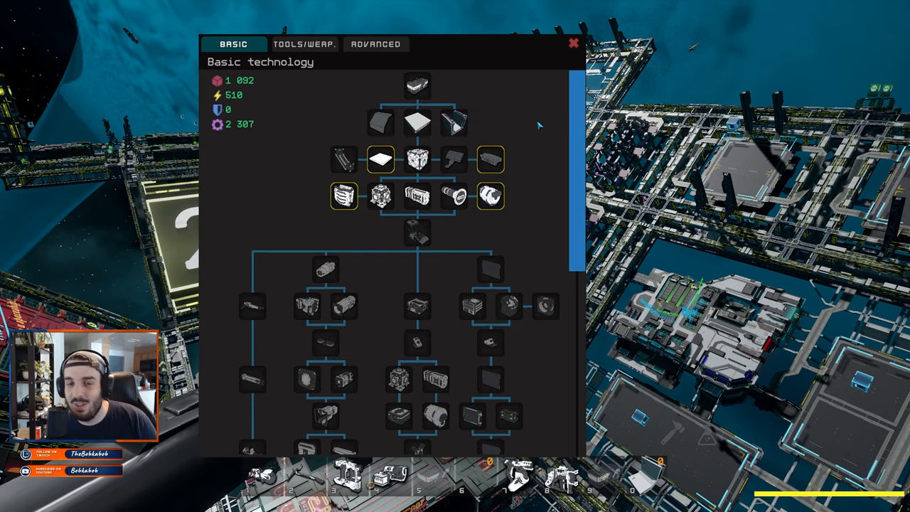
mouse_move(498, 80)
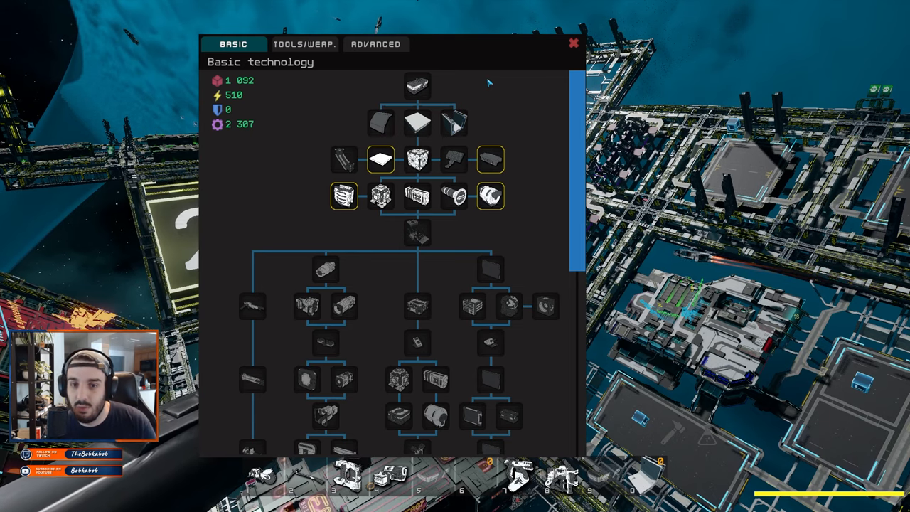
mouse_move(298, 80)
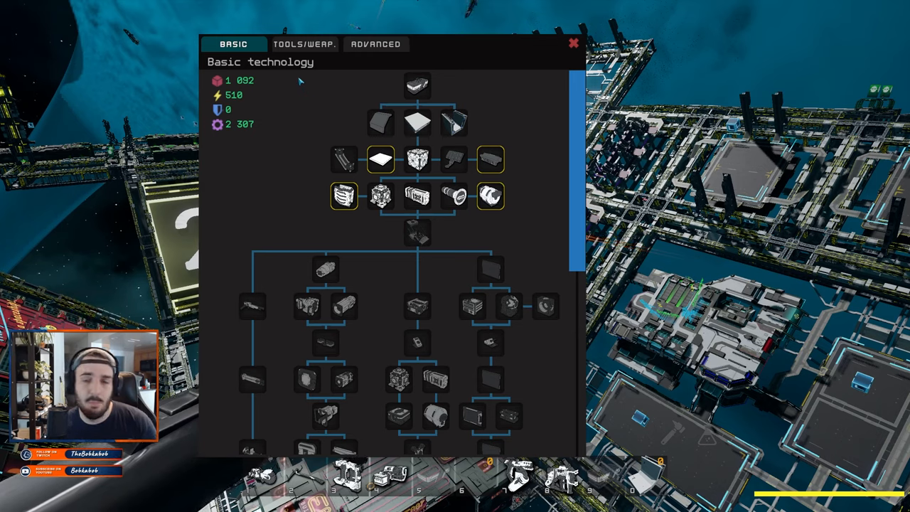
mouse_move(291, 75)
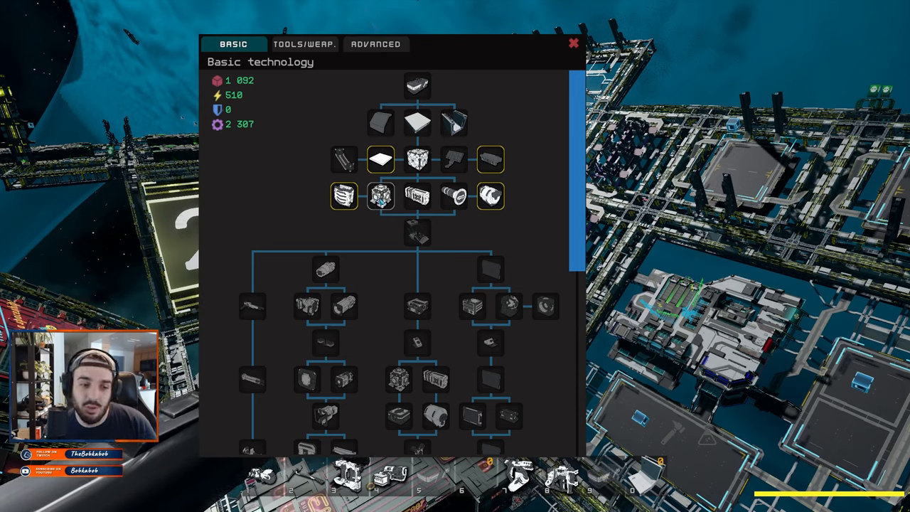
mouse_move(455, 160)
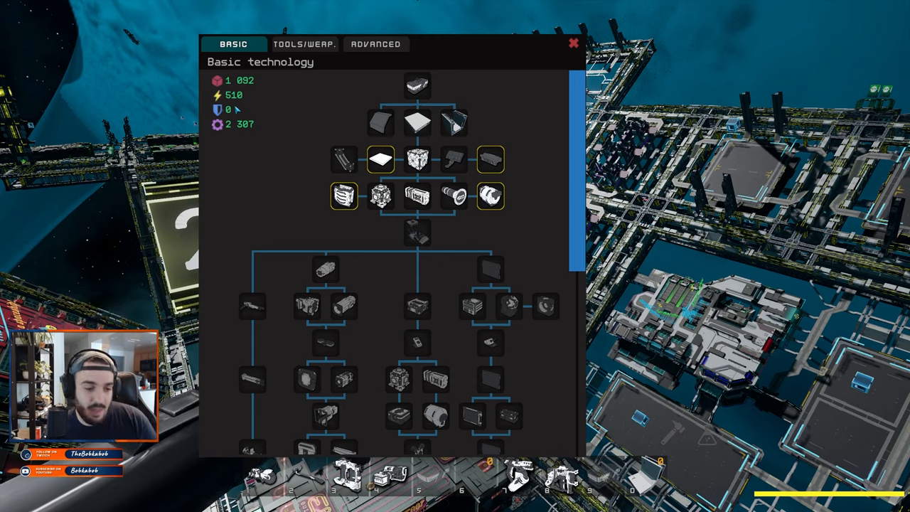
mouse_move(238, 263)
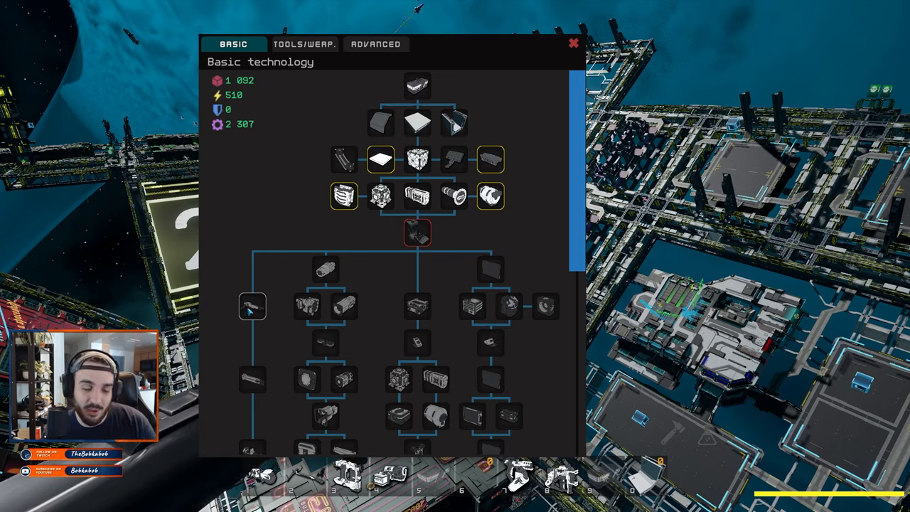
mouse_move(253, 305)
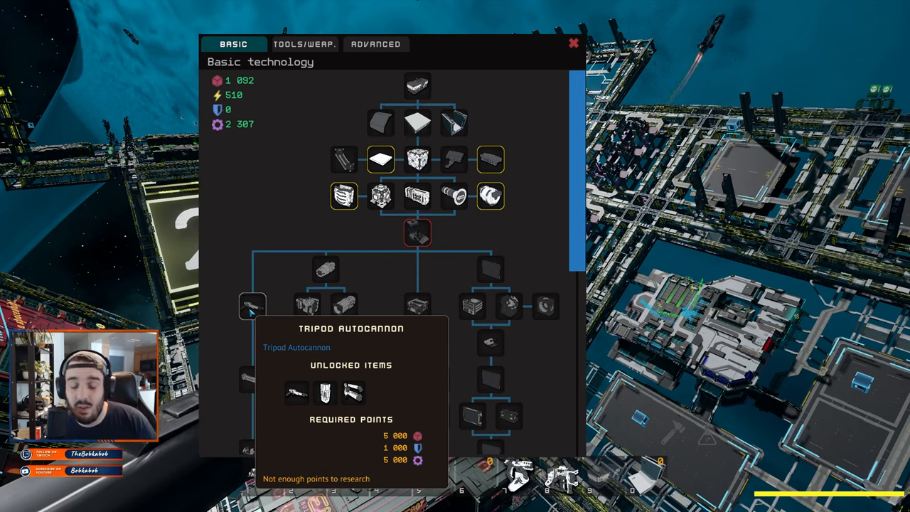
scroll(down, 3)
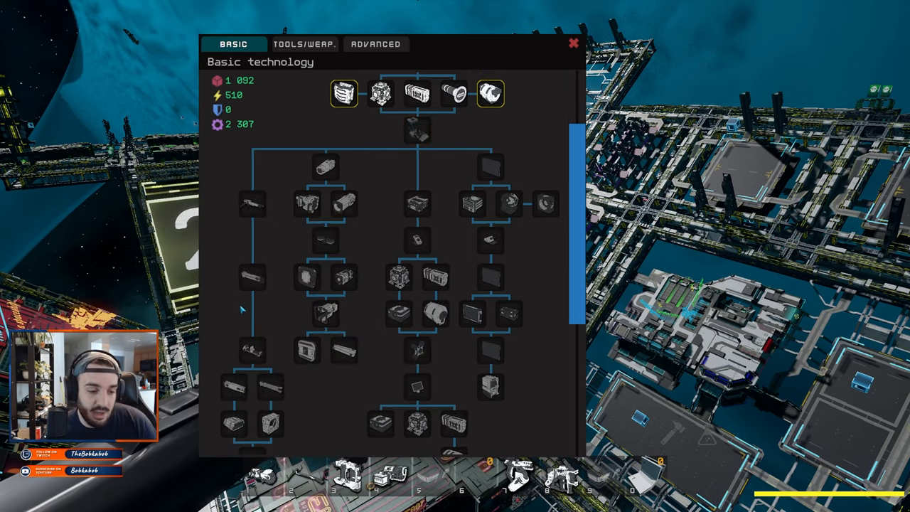
click(252, 205)
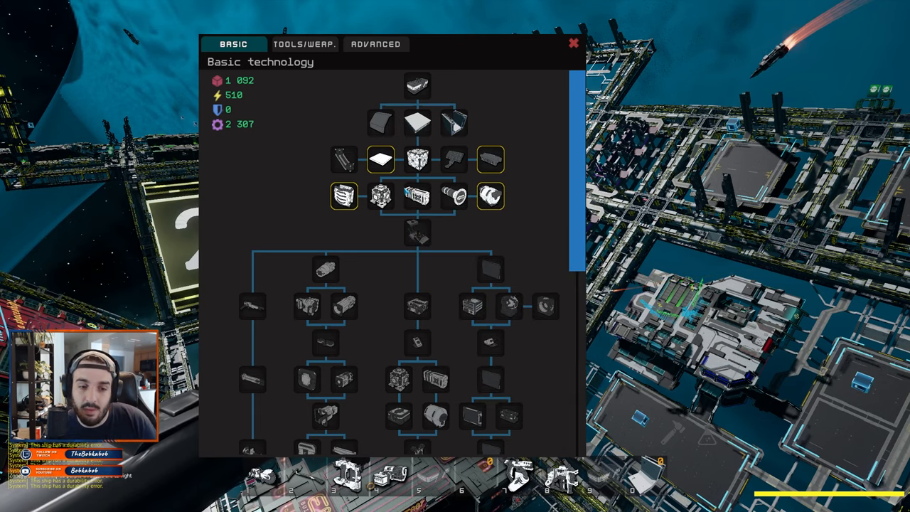
mouse_move(489, 197)
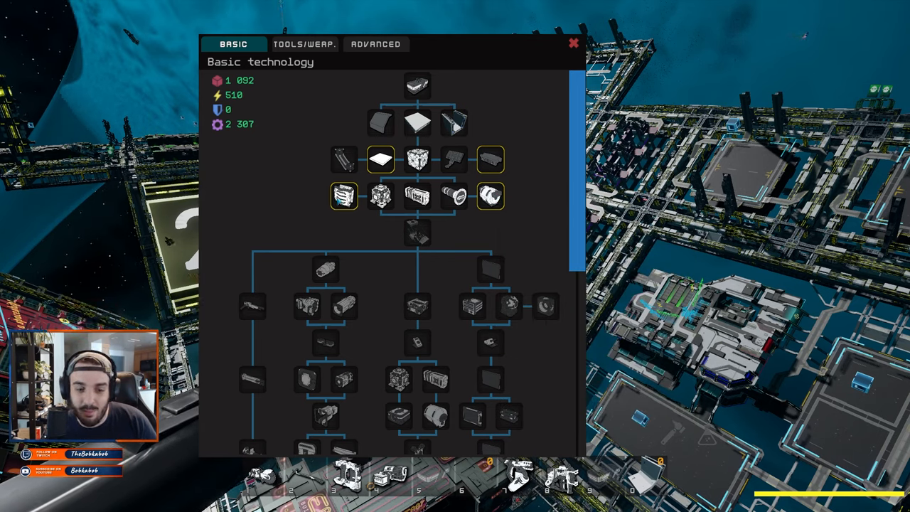
click(417, 234)
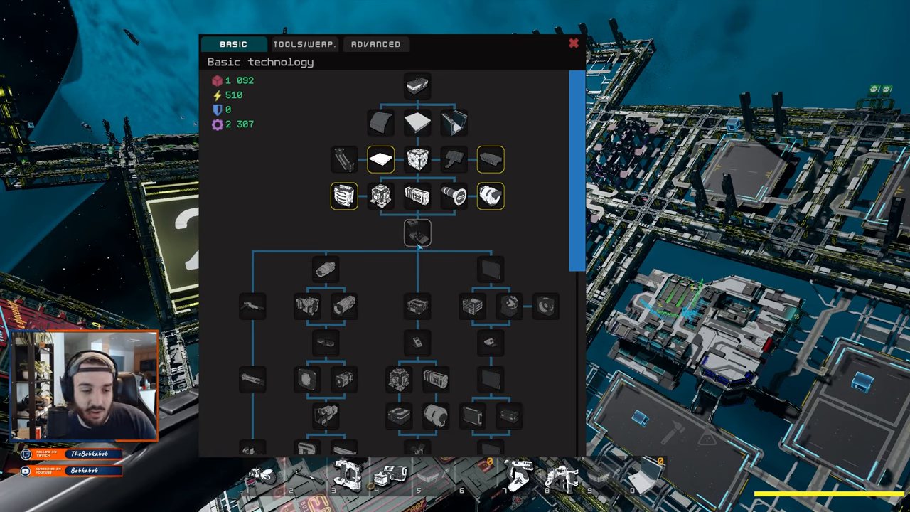
mouse_move(373, 240)
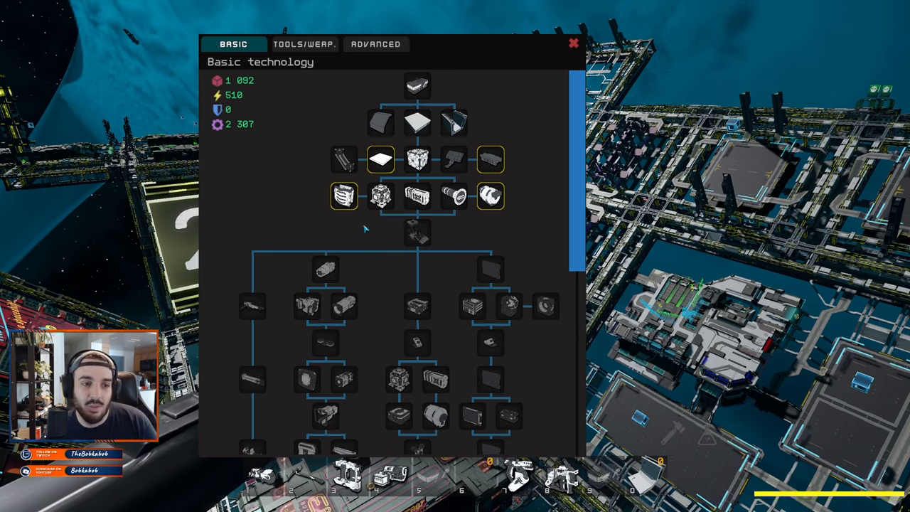
mouse_move(536, 108)
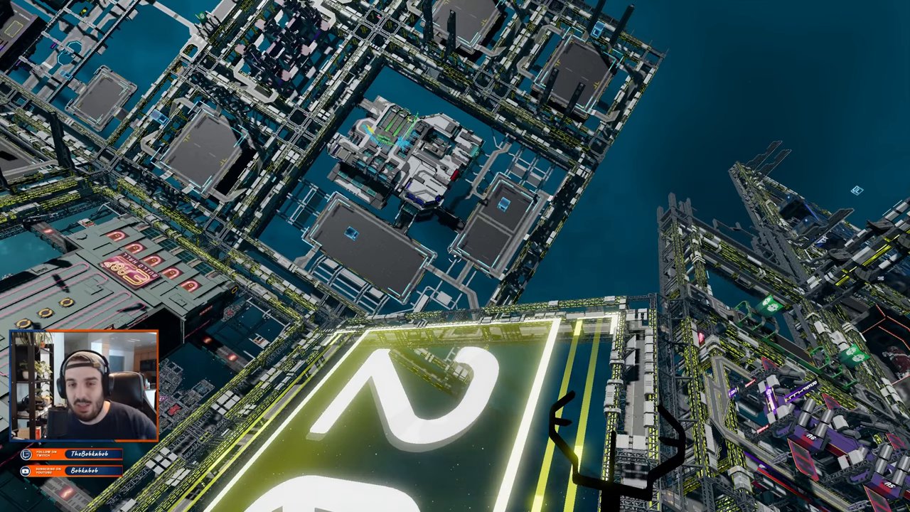
mouse_move(455, 256)
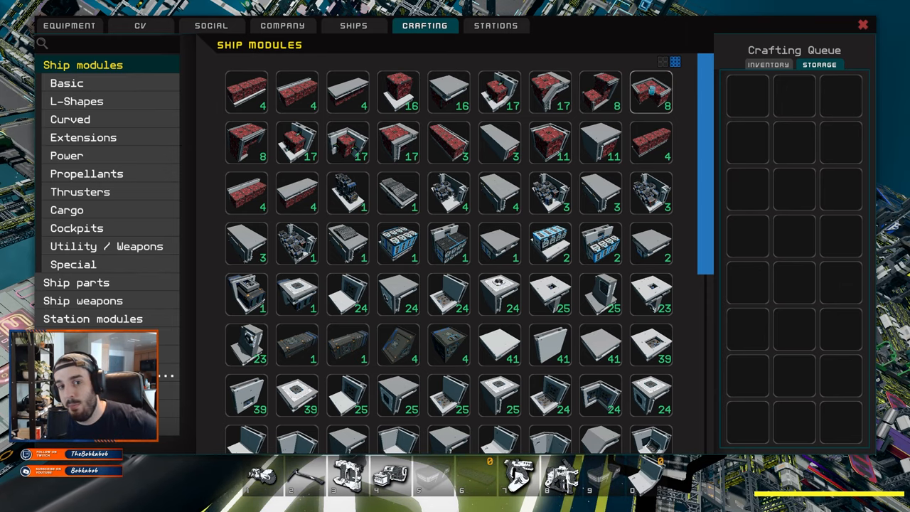
Scroll the Ship modules grid down and back up twice while checking the Curved 1 Ore Crate
scroll(down, 3)
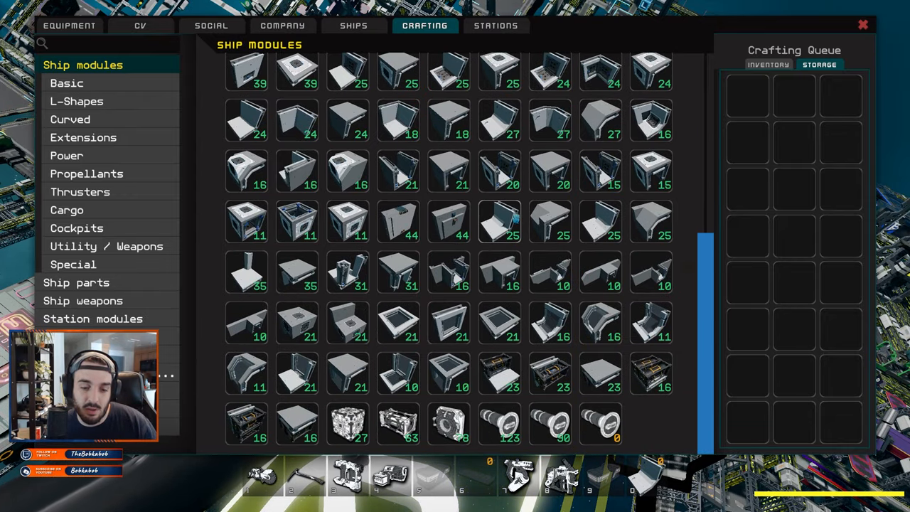
scroll(up, 3)
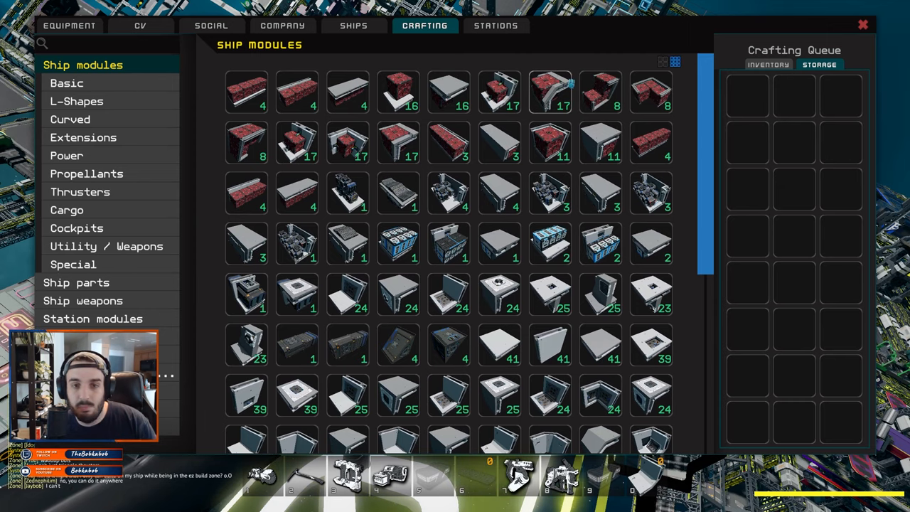
mouse_move(581, 64)
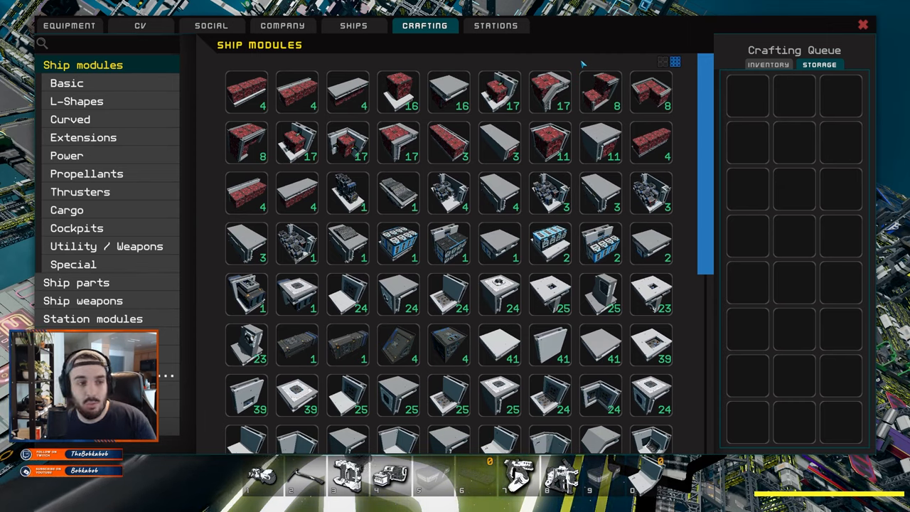
scroll(down, 3)
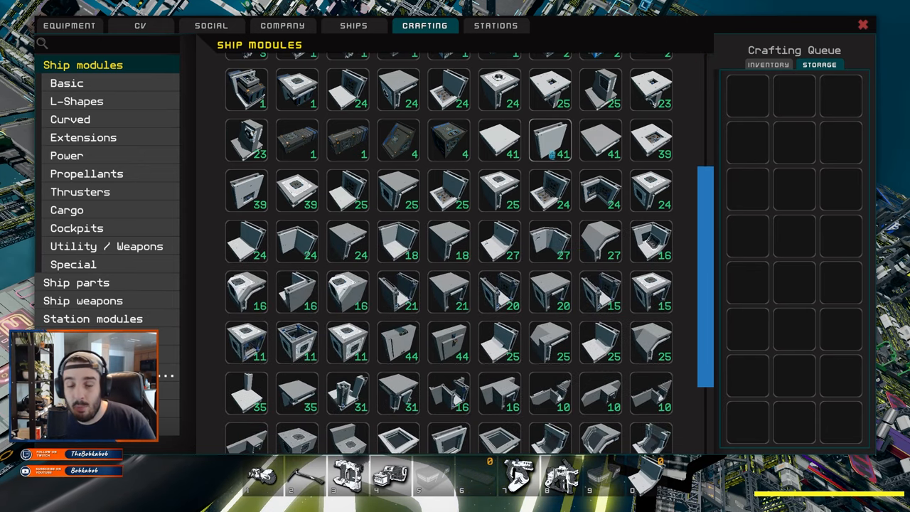
scroll(up, 3)
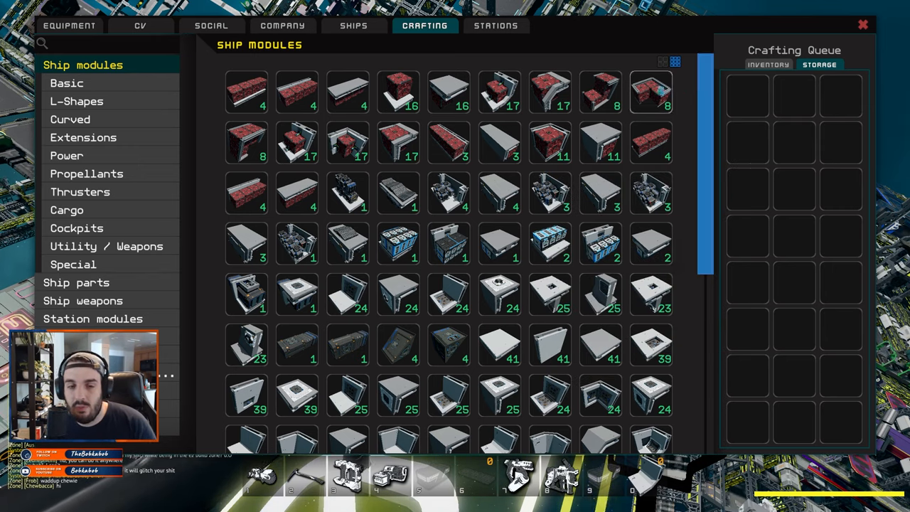
mouse_move(650, 91)
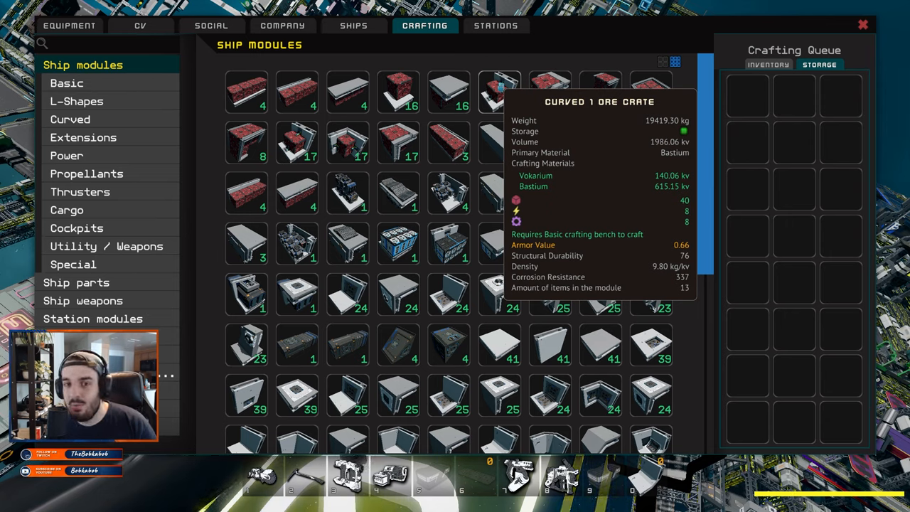
mouse_move(398, 89)
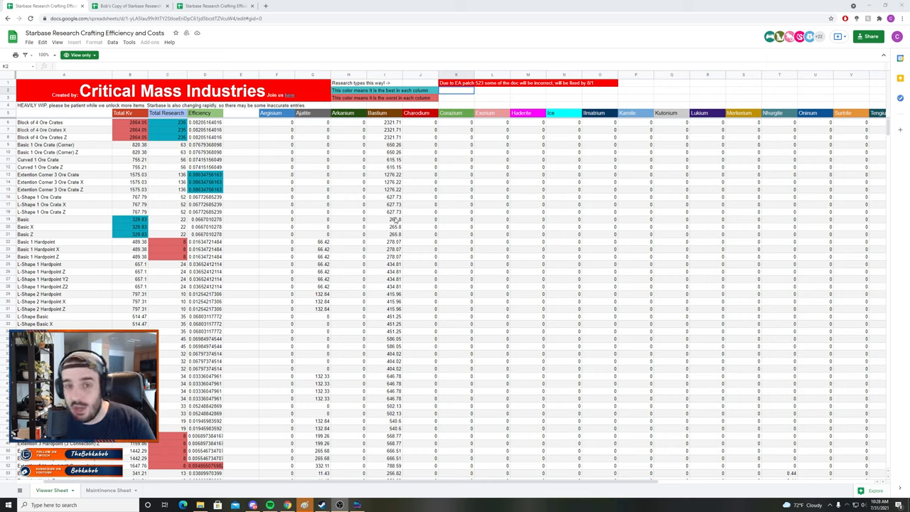
mouse_move(287, 242)
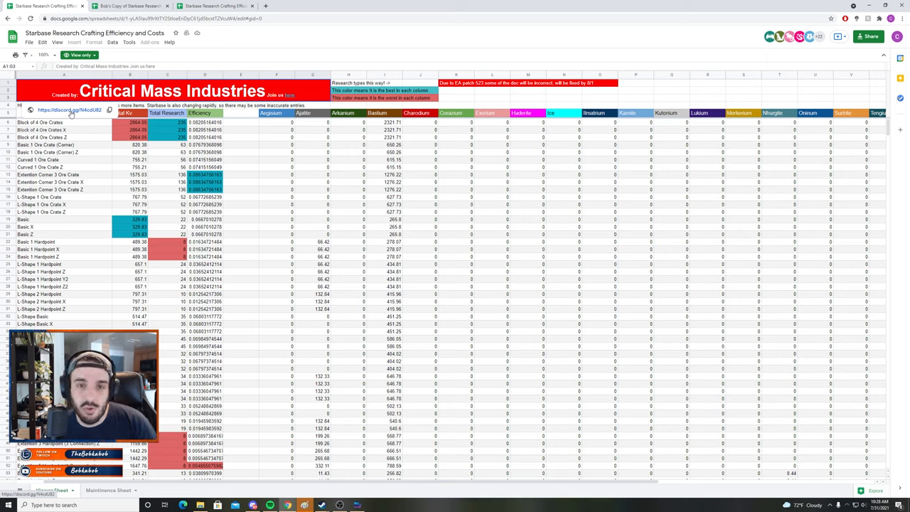
click(64, 144)
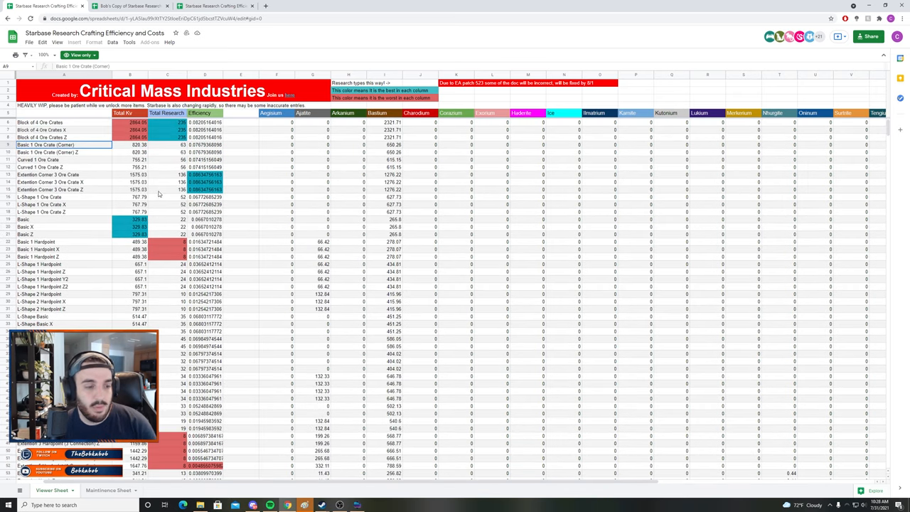
scroll(down, 3)
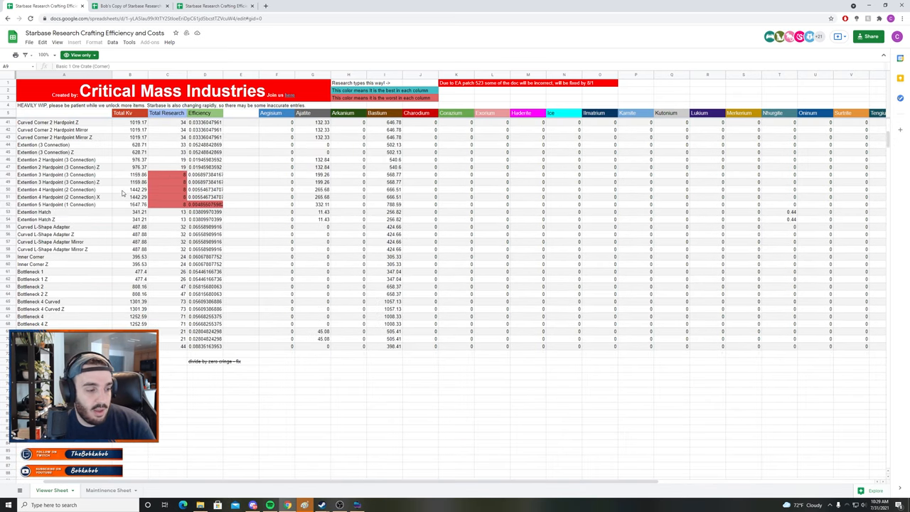
scroll(up, 3)
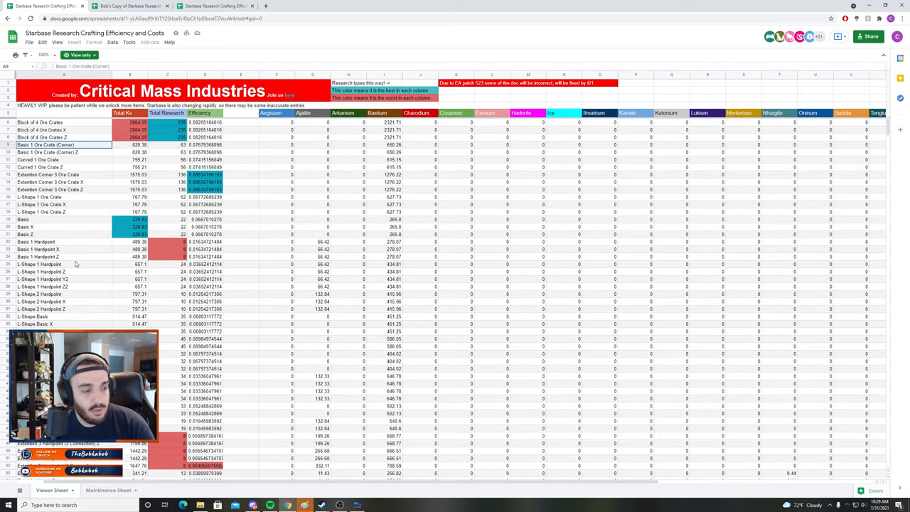
mouse_move(77, 256)
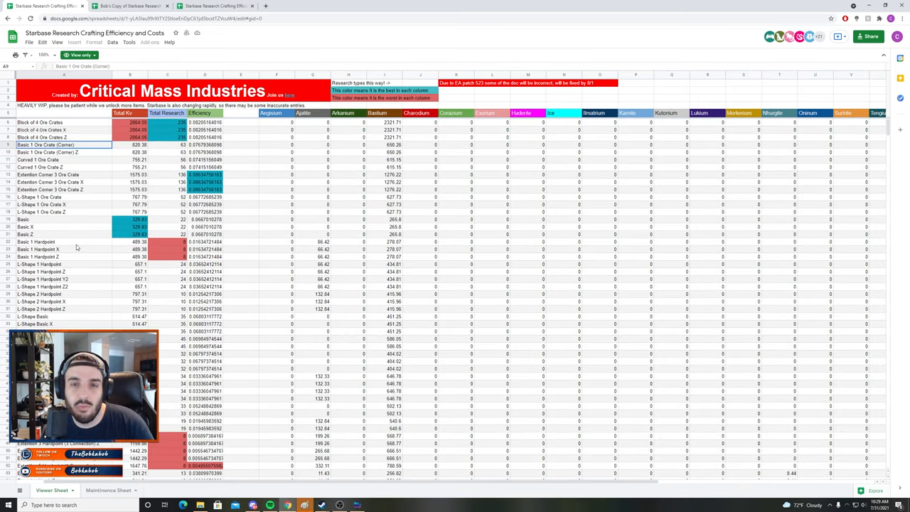
mouse_move(114, 145)
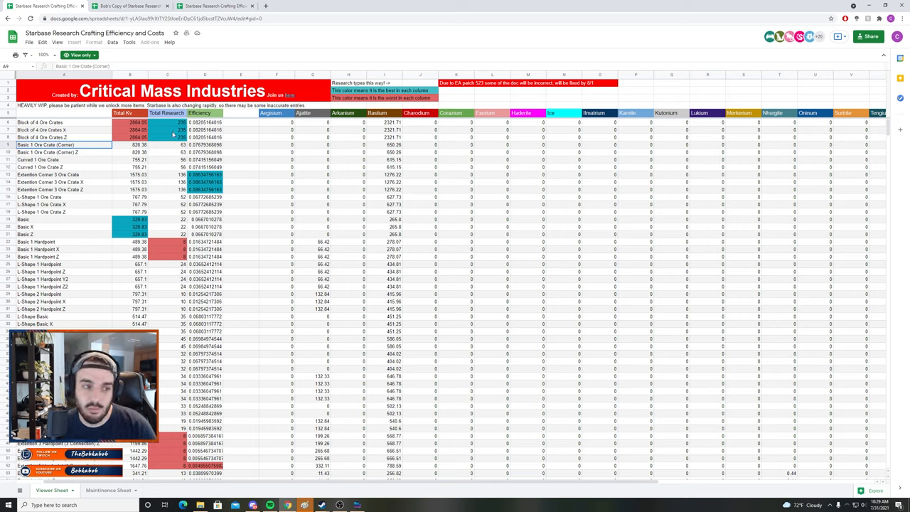
click(64, 122)
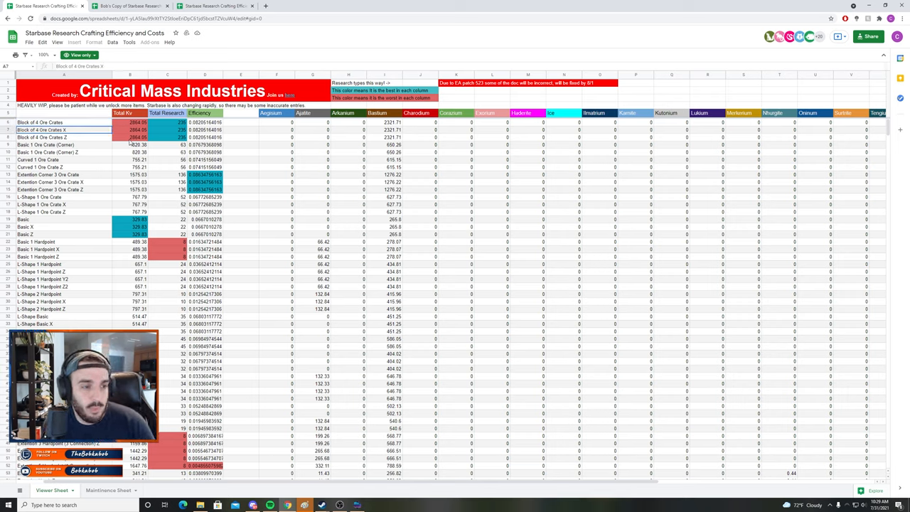
click(64, 152)
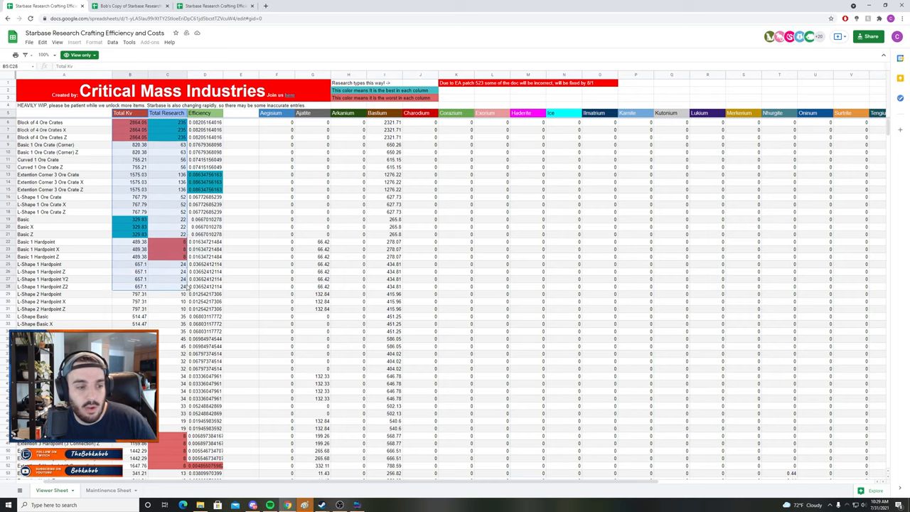
click(130, 159)
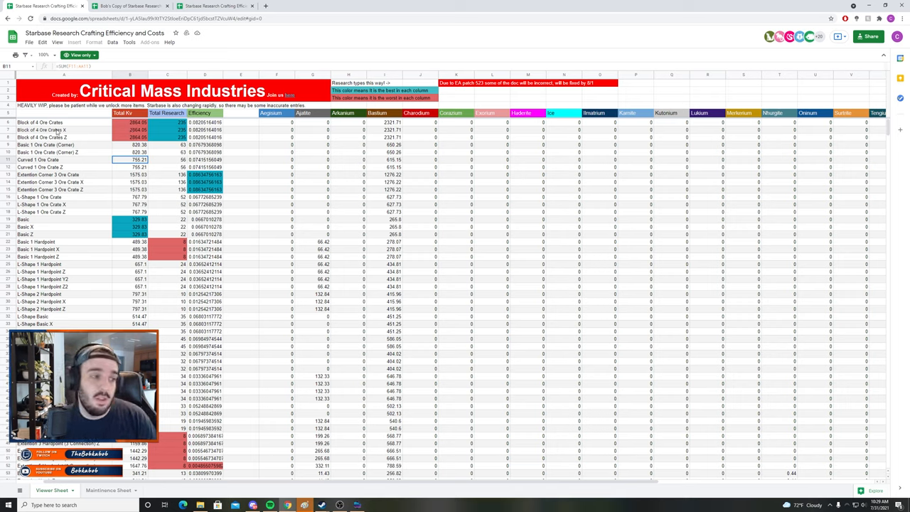
click(39, 121)
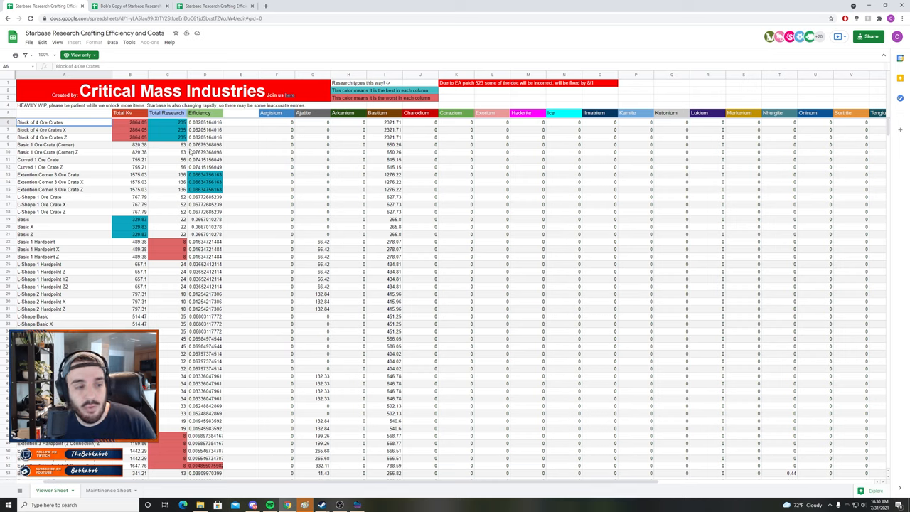
mouse_move(157, 200)
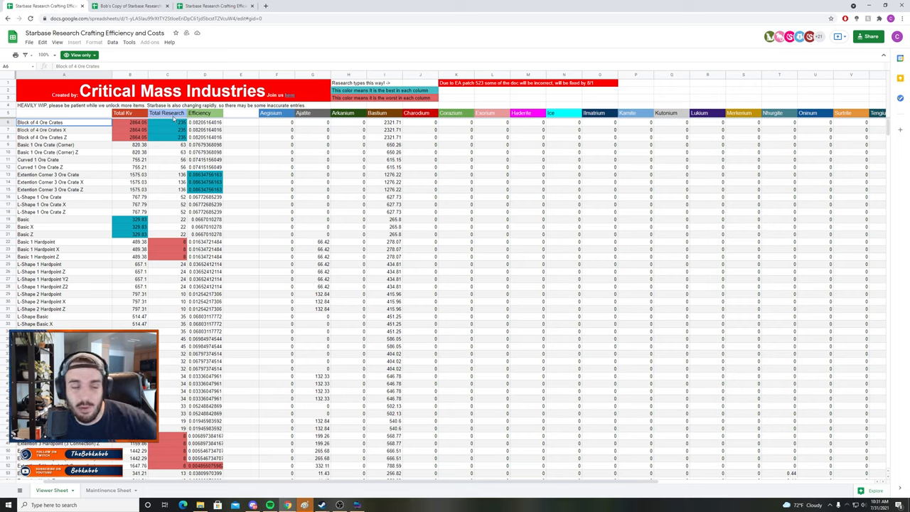
click(204, 123)
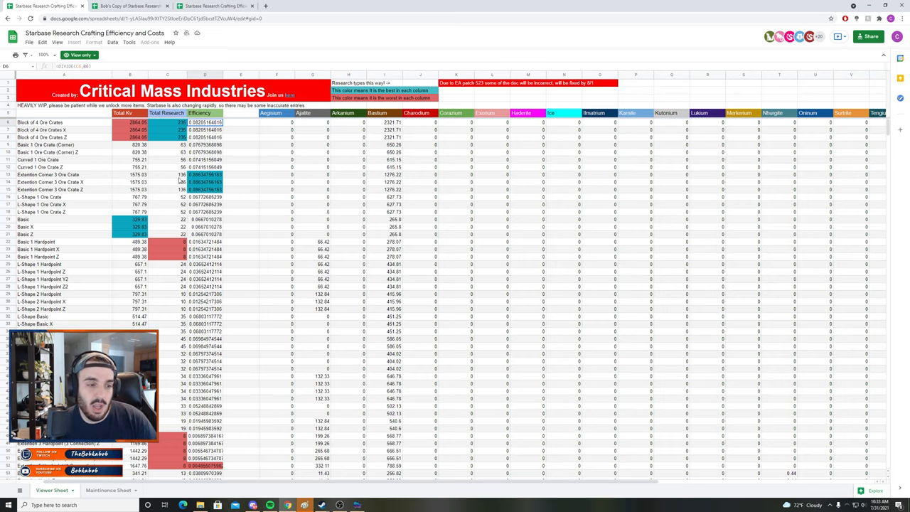
scroll(down, 3)
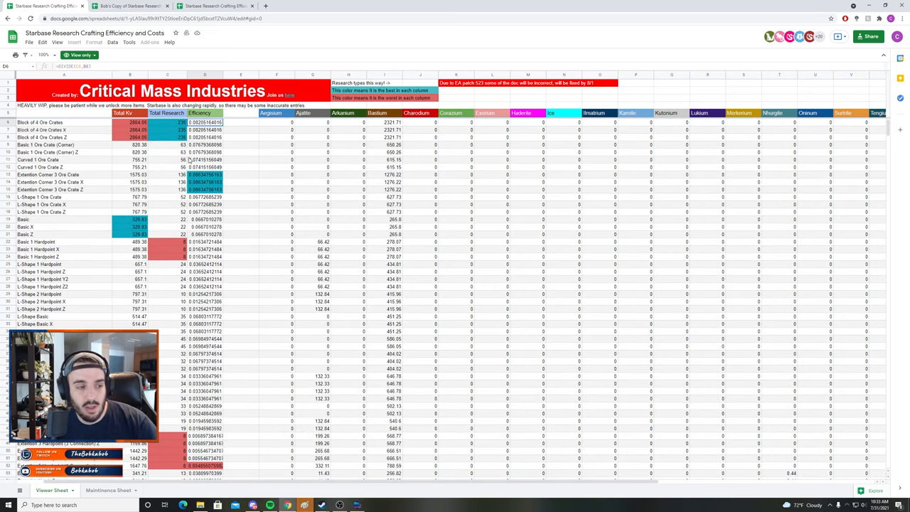
scroll(down, 3)
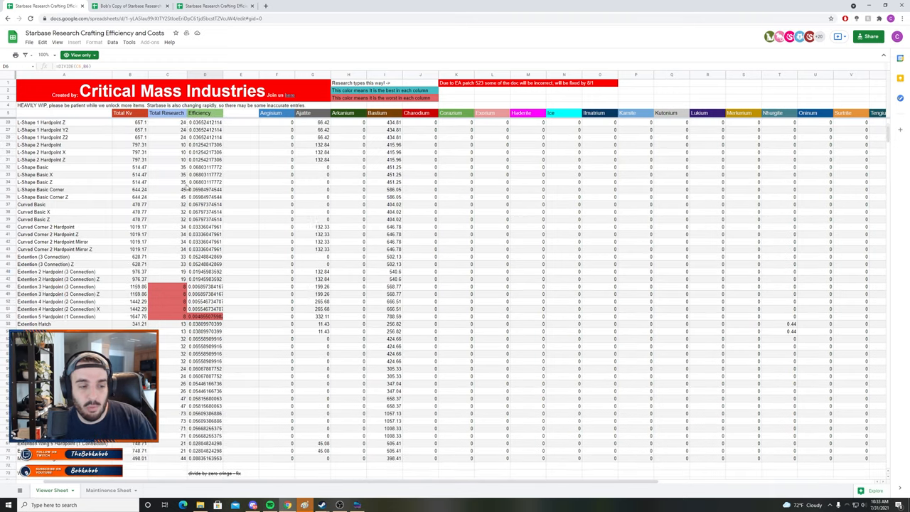
scroll(up, 3)
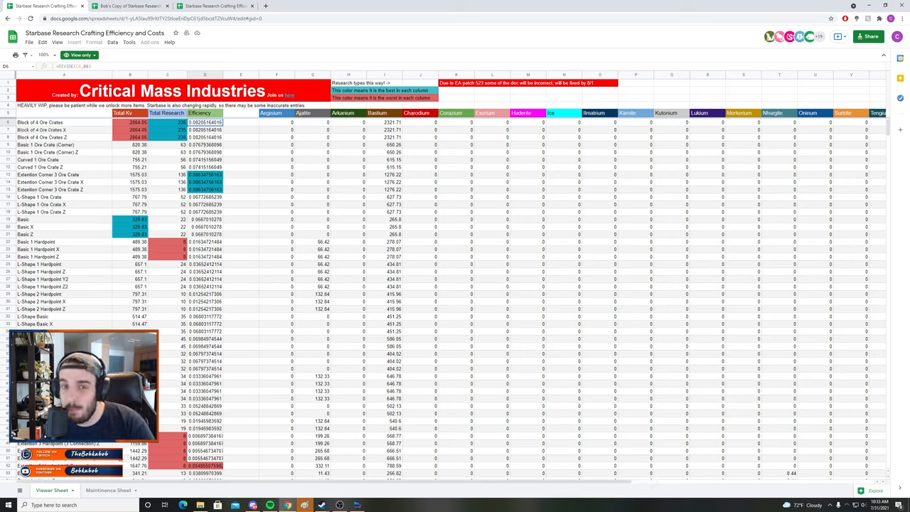
Scroll right to view the Cube, Power and Shield research columns, then back left
scroll(right, 3)
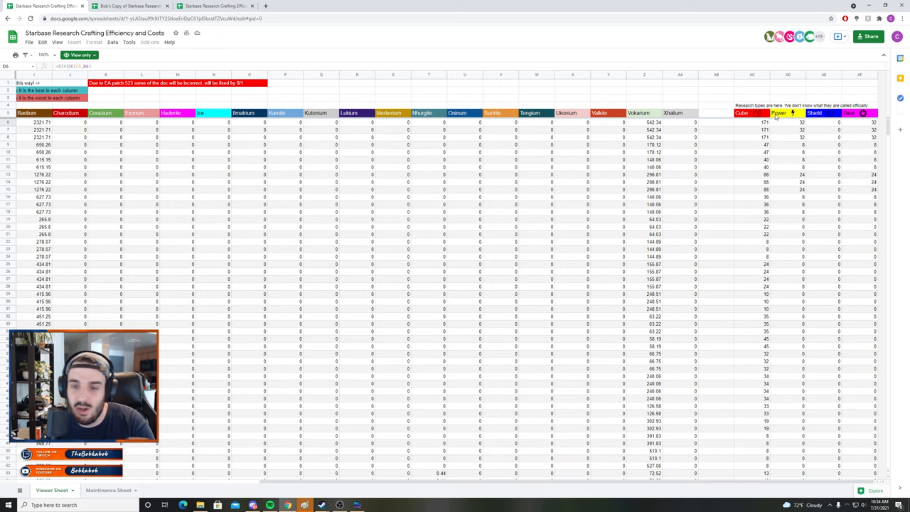
mouse_move(801, 152)
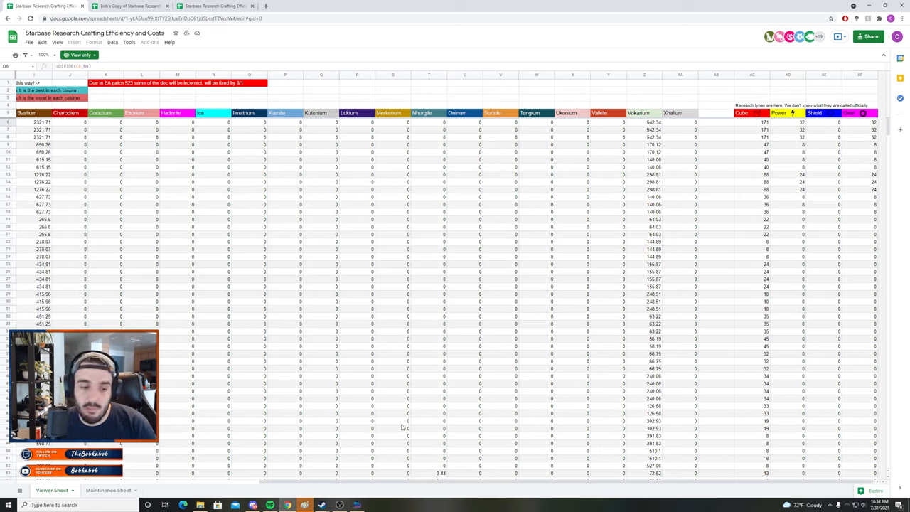
scroll(left, 3)
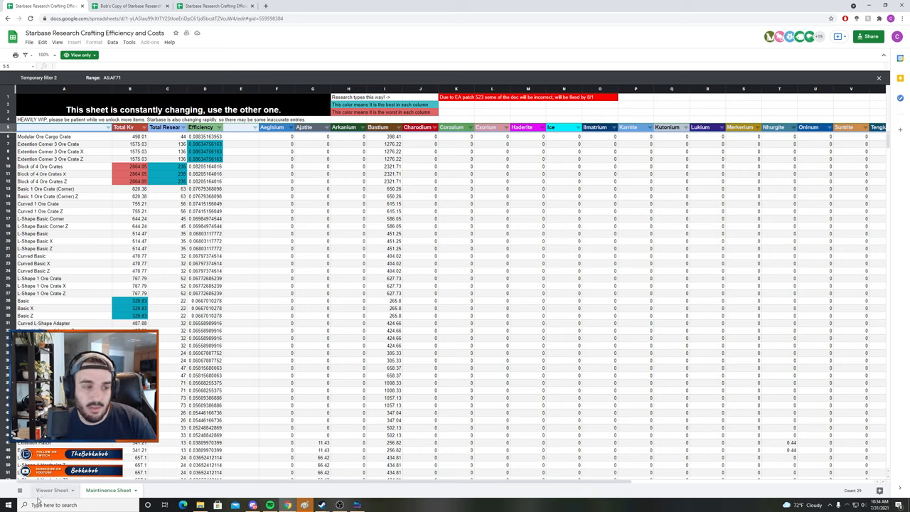
scroll(down, 3)
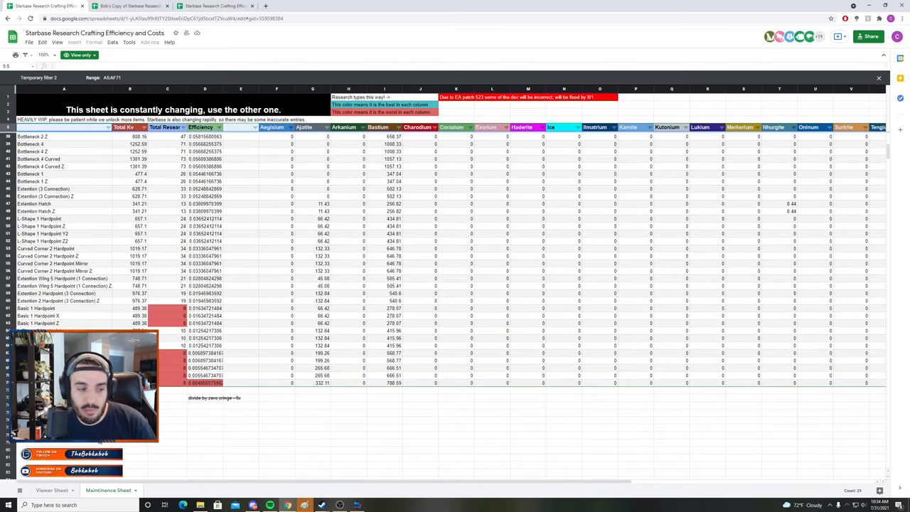
scroll(up, 3)
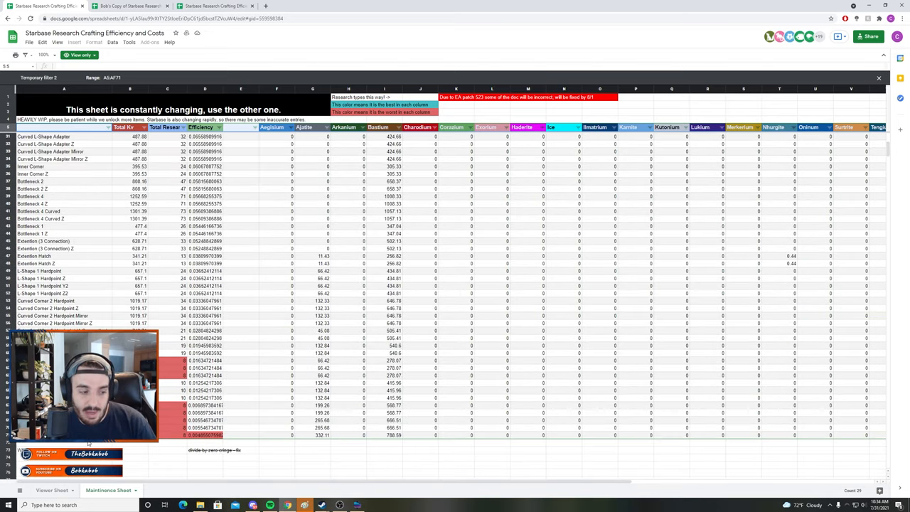
scroll(up, 3)
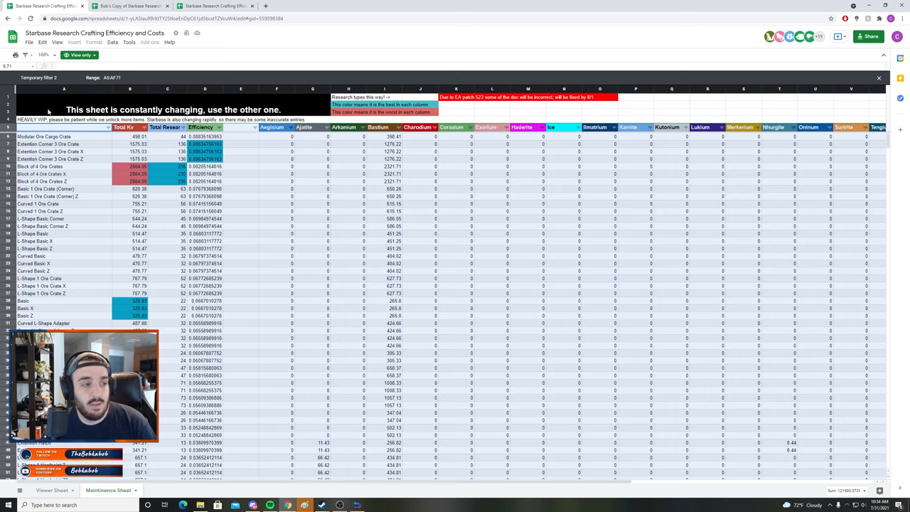
mouse_move(129, 42)
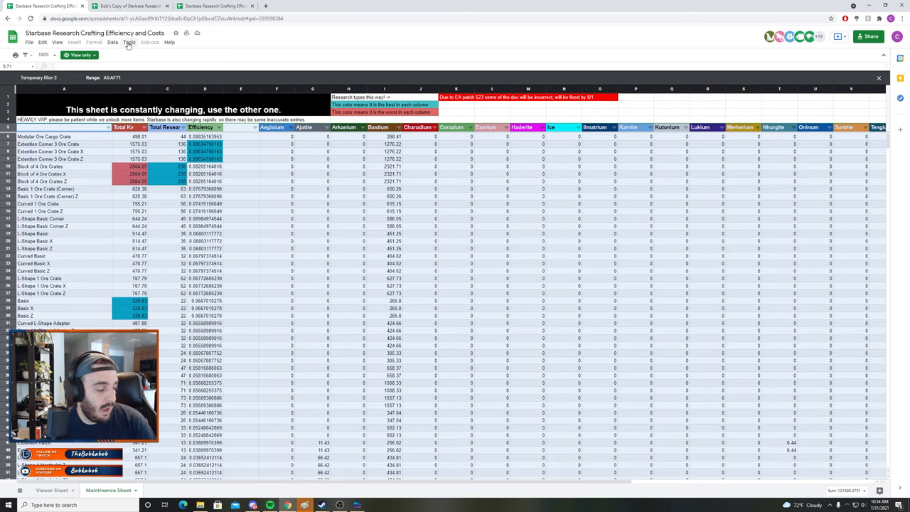
Sort the maintenance table range Z→A by the Efficiency column
scroll(down, 3)
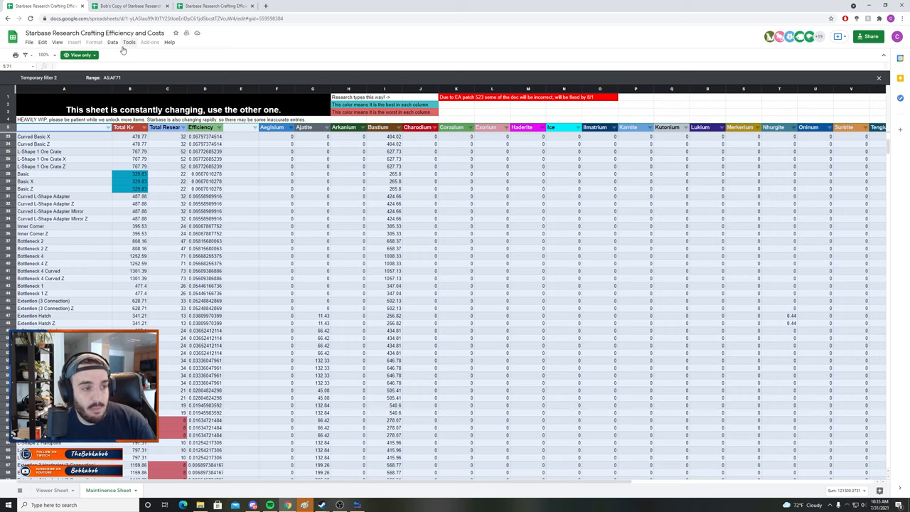
click(113, 42)
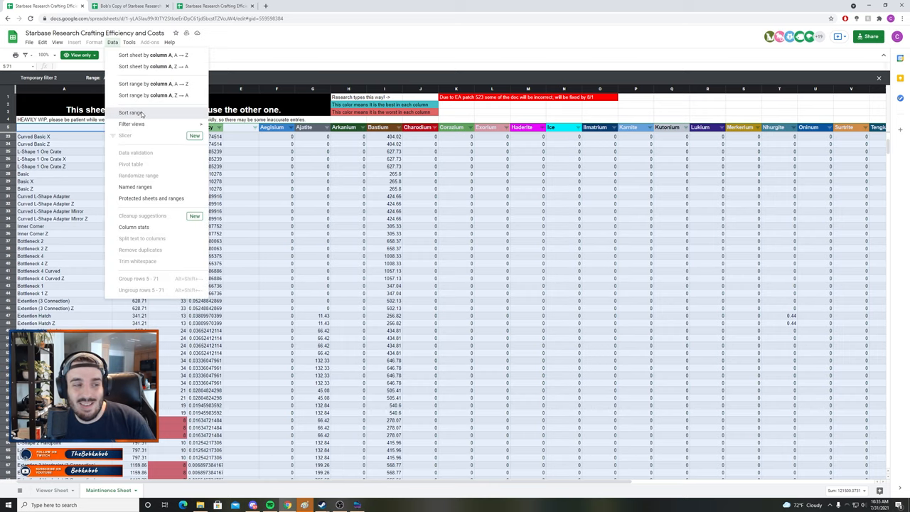
click(130, 112)
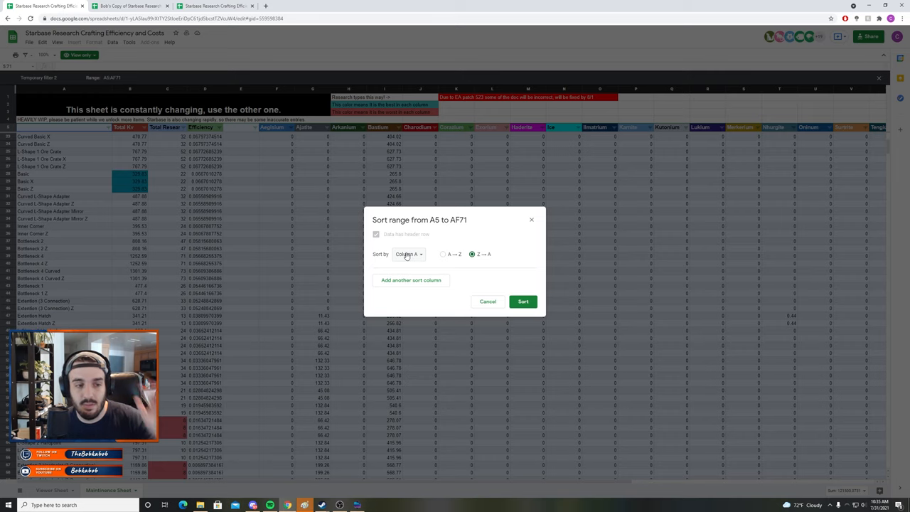
click(407, 253)
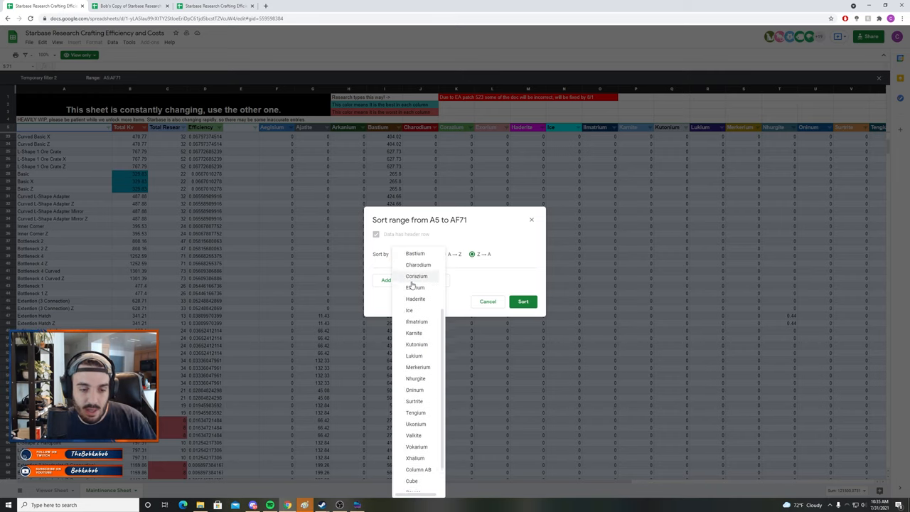
click(523, 300)
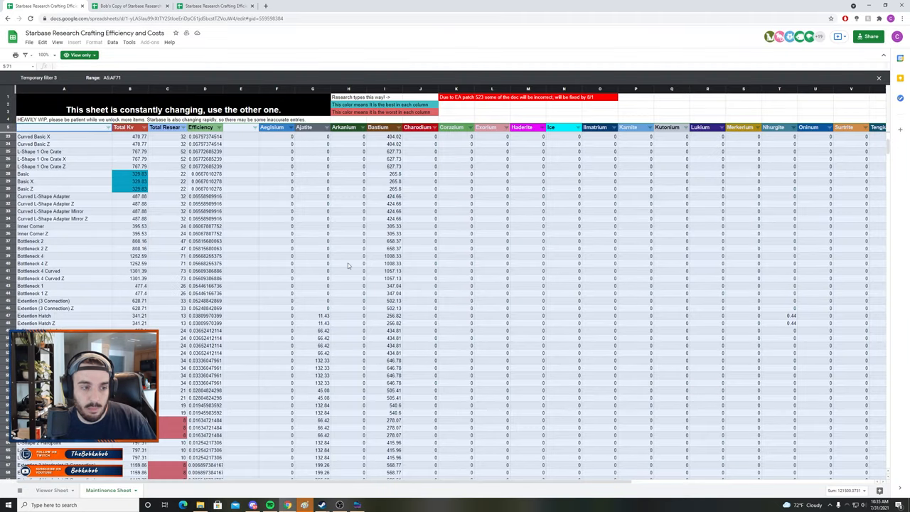
scroll(up, 3)
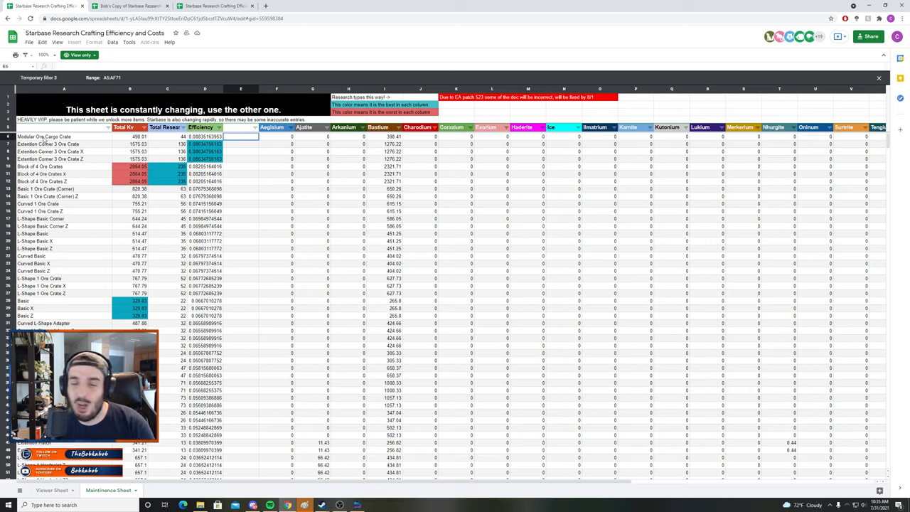
mouse_move(99, 140)
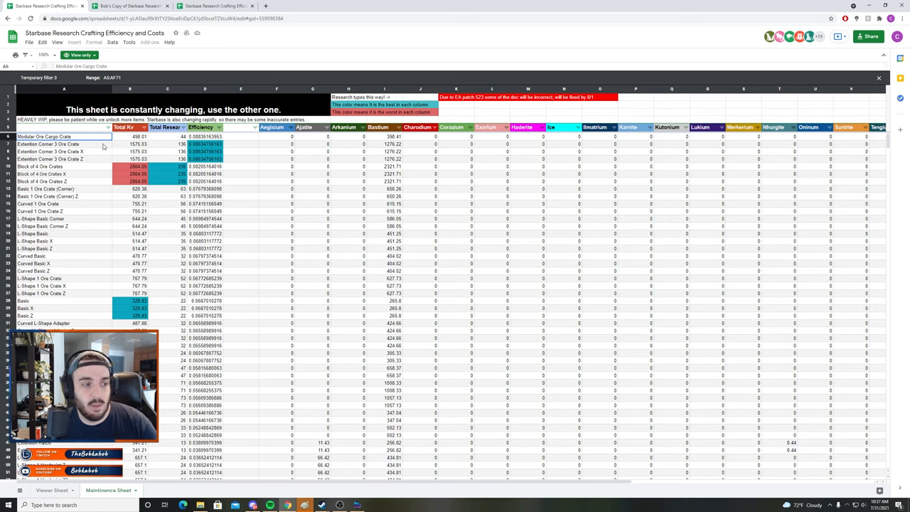
mouse_move(88, 148)
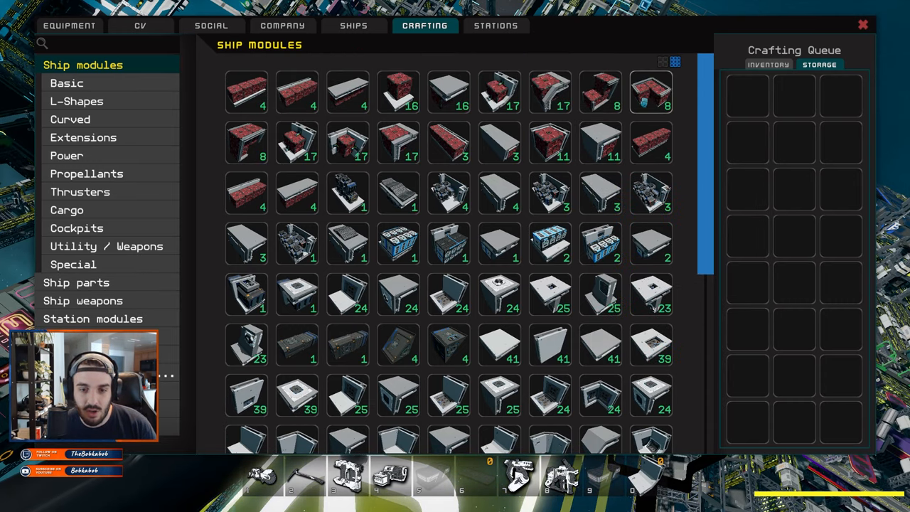
mouse_move(650, 93)
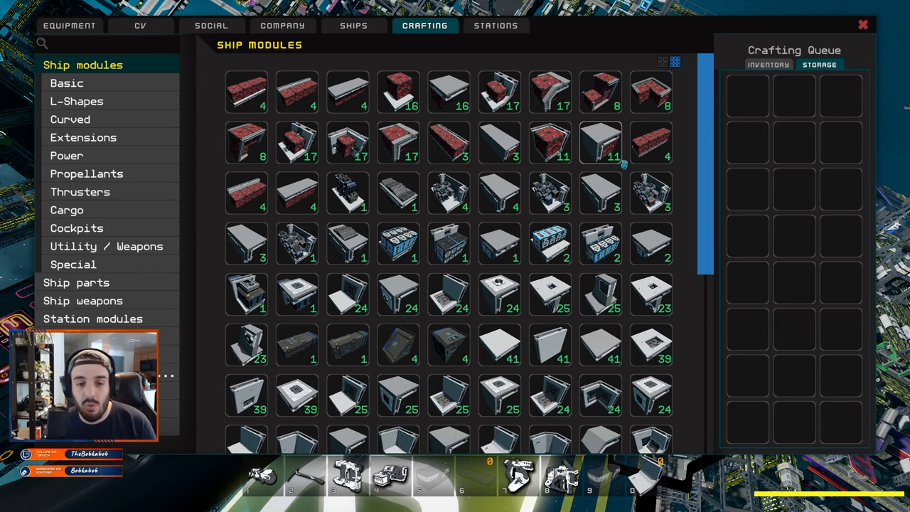
mouse_move(650, 93)
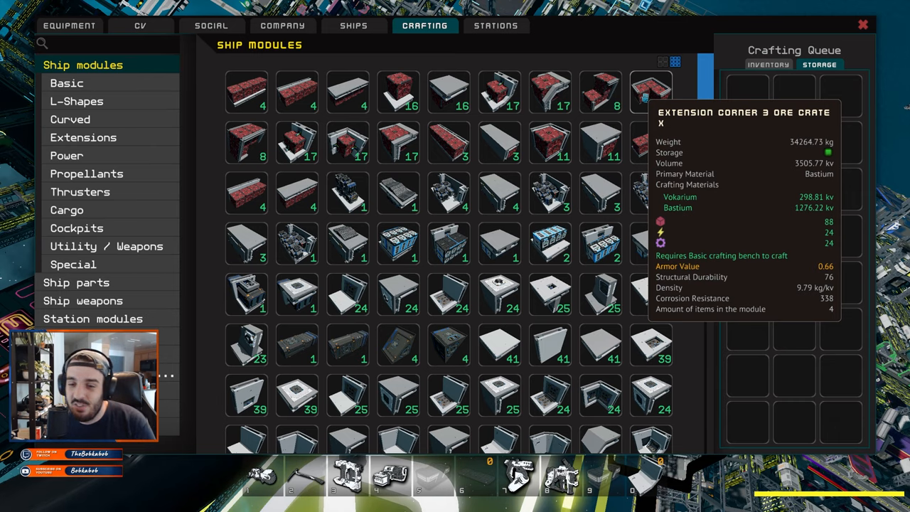
Scroll the Ship modules grid down and back up, checking Extension Corner 3 Ore Crate X
scroll(down, 3)
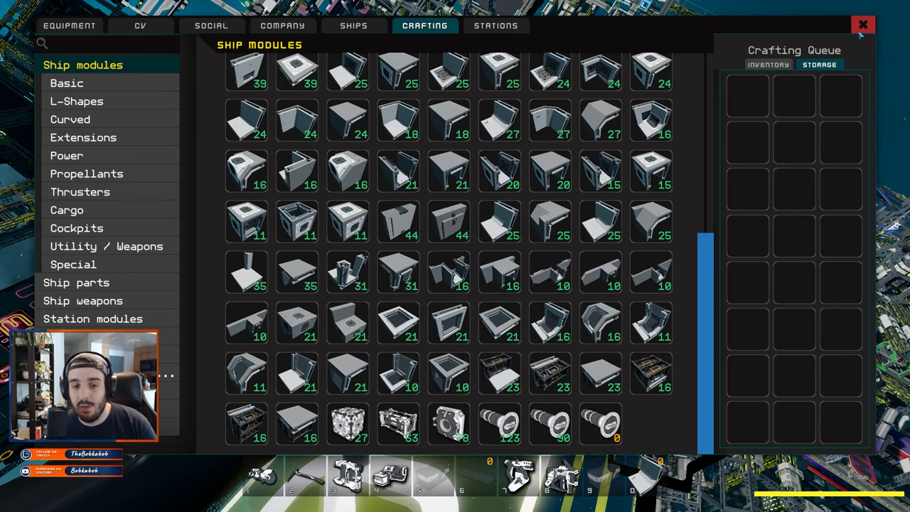
scroll(up, 3)
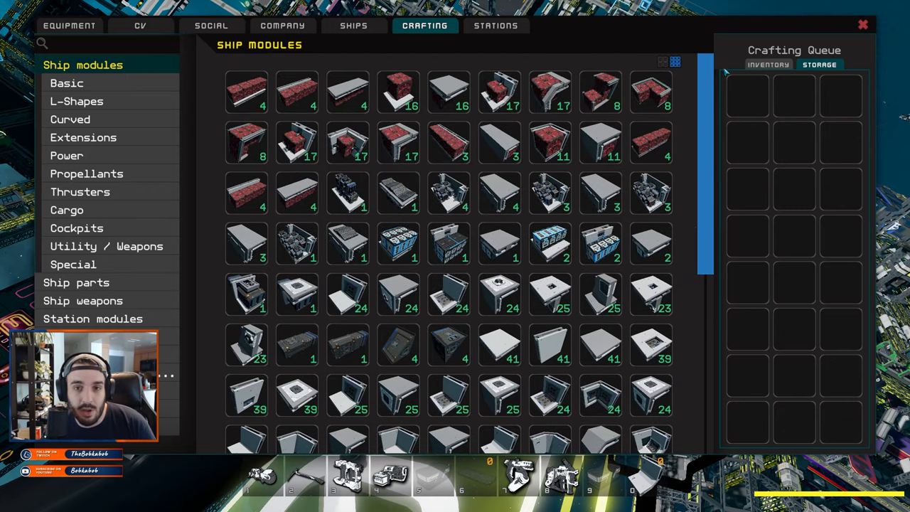
mouse_move(862, 25)
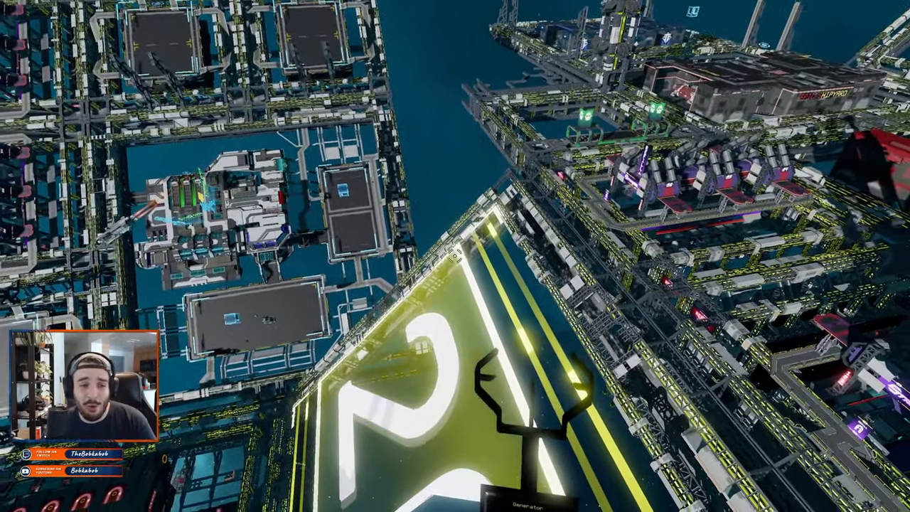
mouse_move(455, 255)
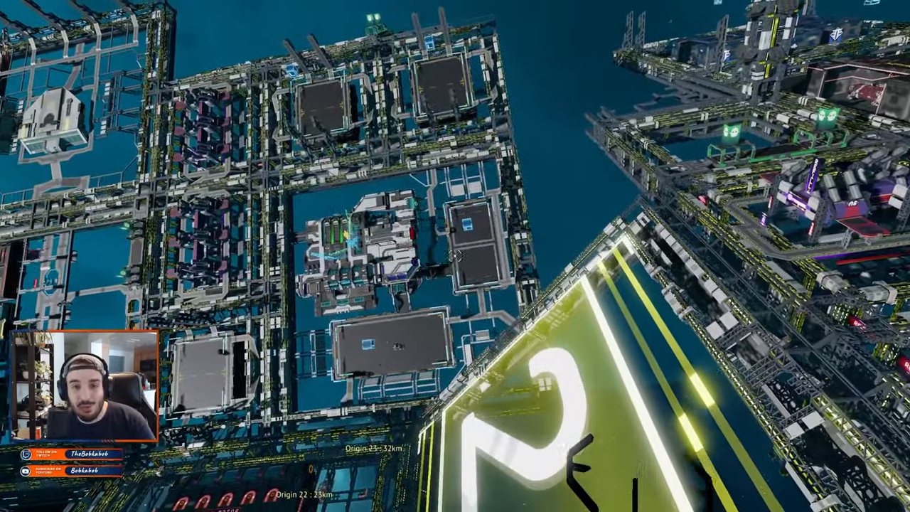
mouse_move(455, 256)
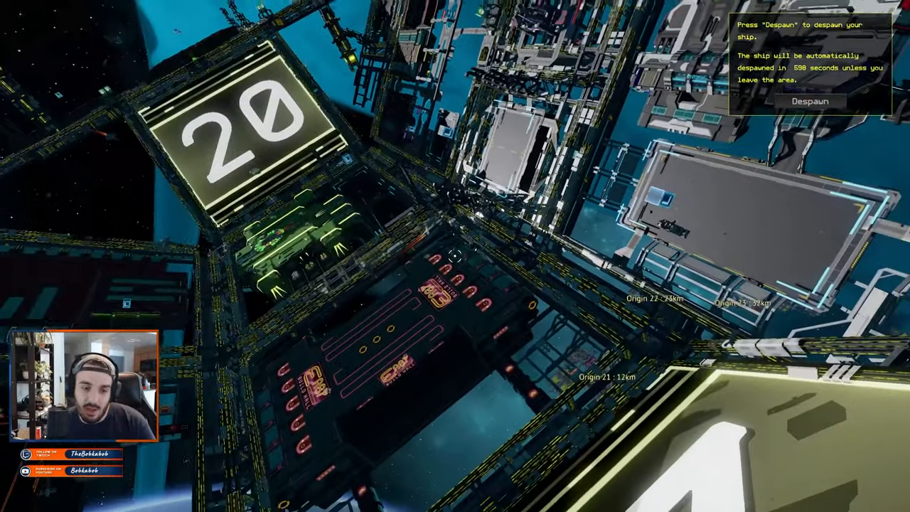
mouse_move(455, 256)
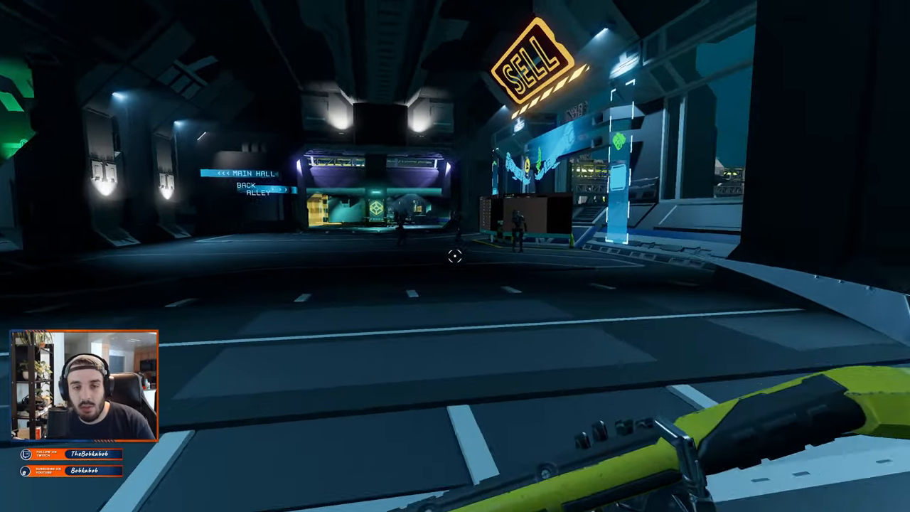
mouse_move(454, 256)
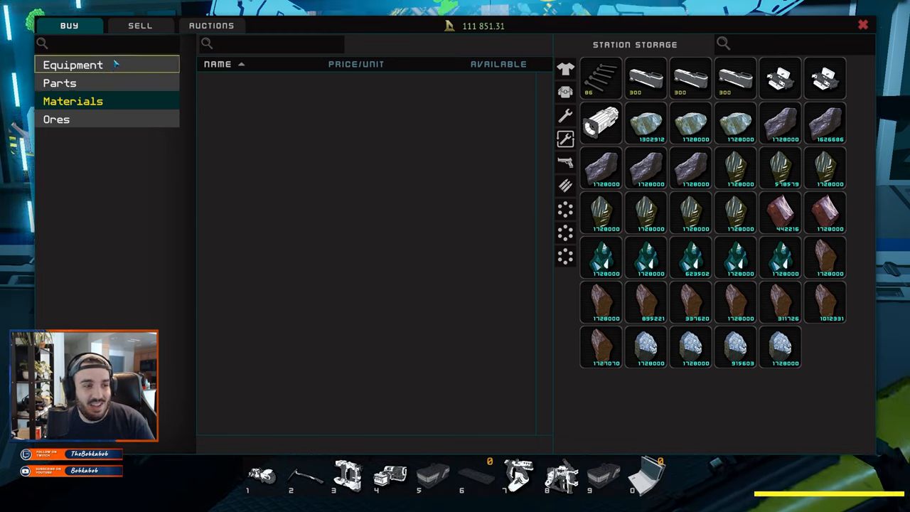
Browse the Equipment Backpack and Tools listings, then scroll the sell terminal's equipment list
click(72, 65)
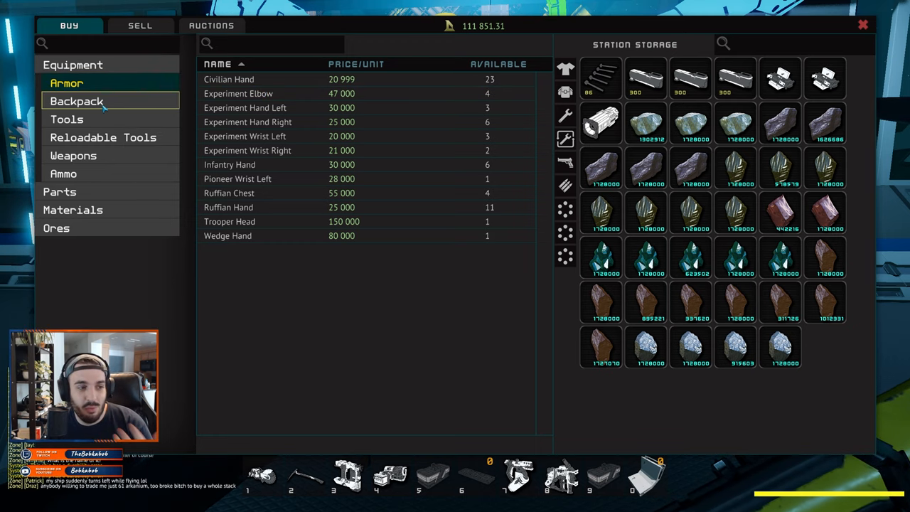
click(66, 119)
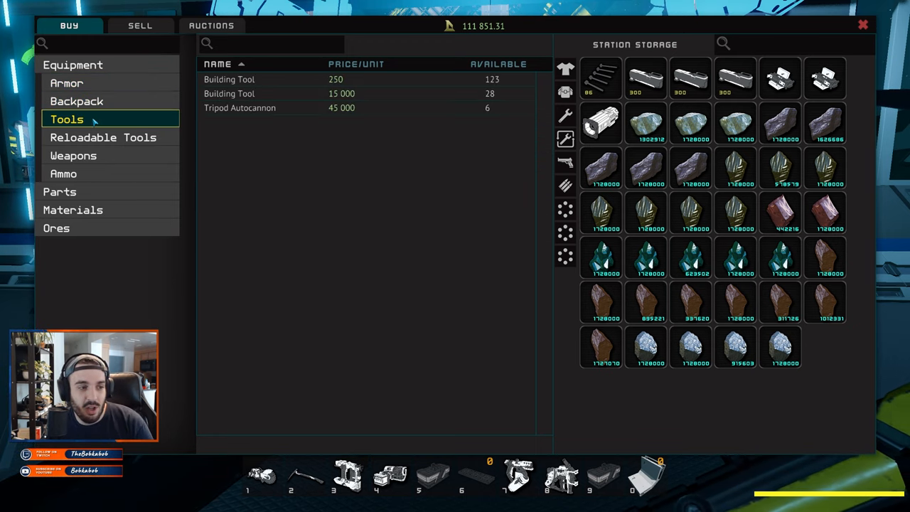
click(74, 155)
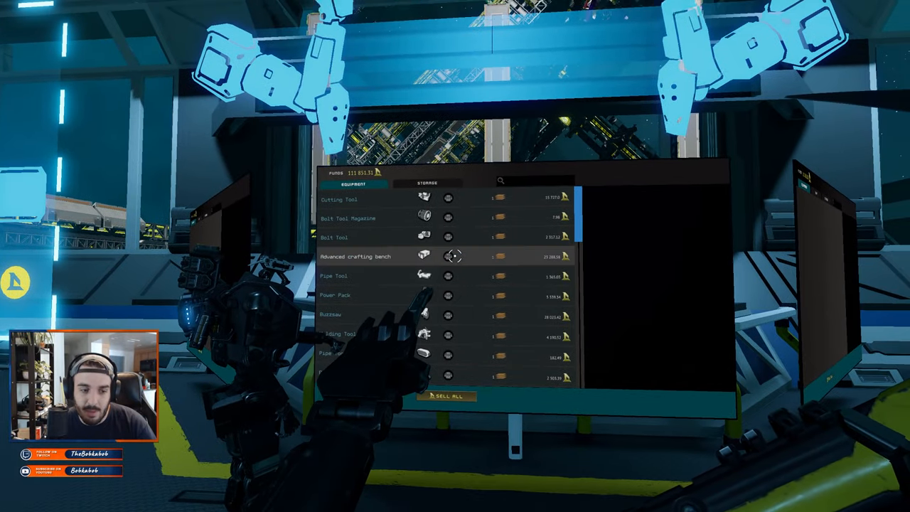
scroll(down, 3)
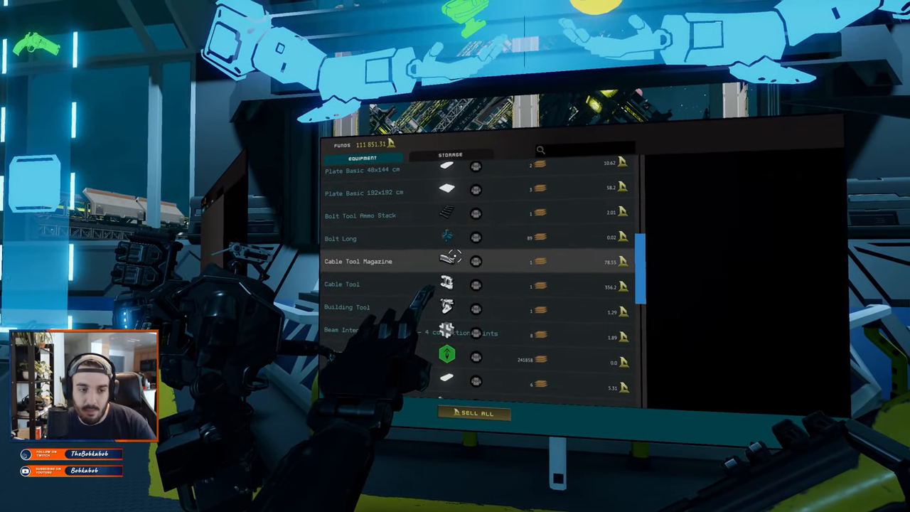